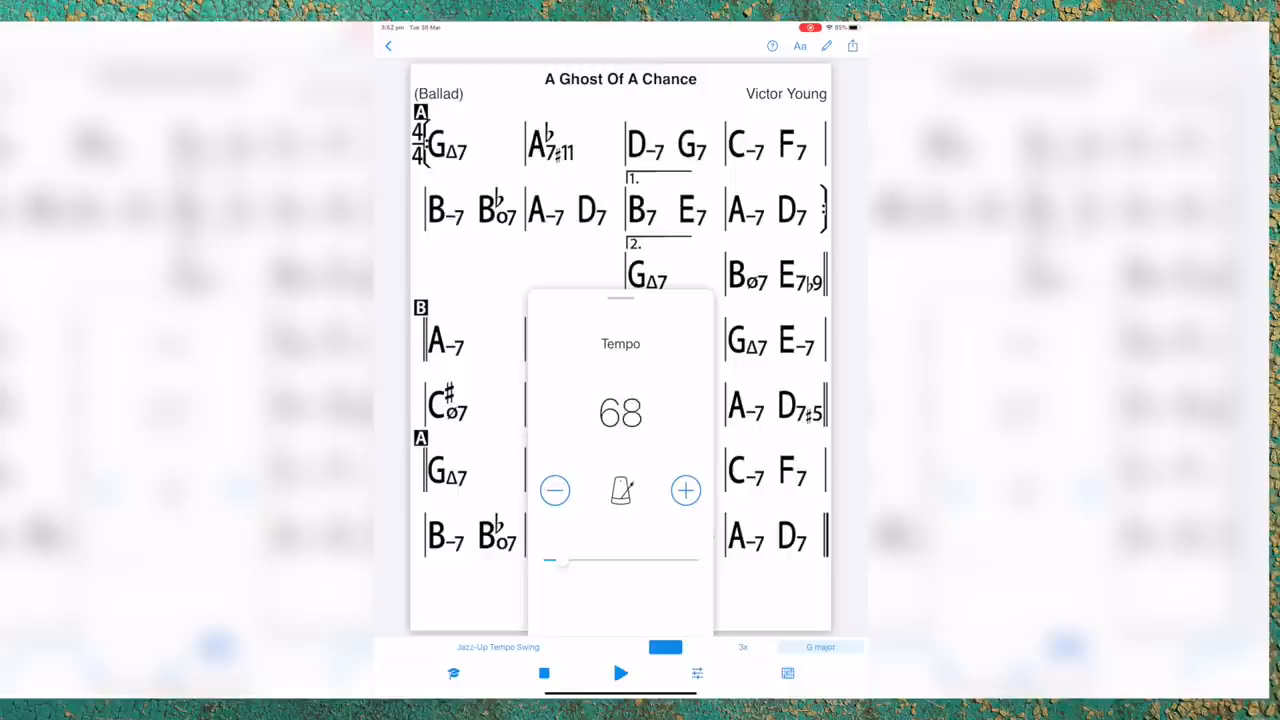
# Step: Show the Tempo popup for A Ghost Of A Chance, currently at 68
pyautogui.click(496, 648)
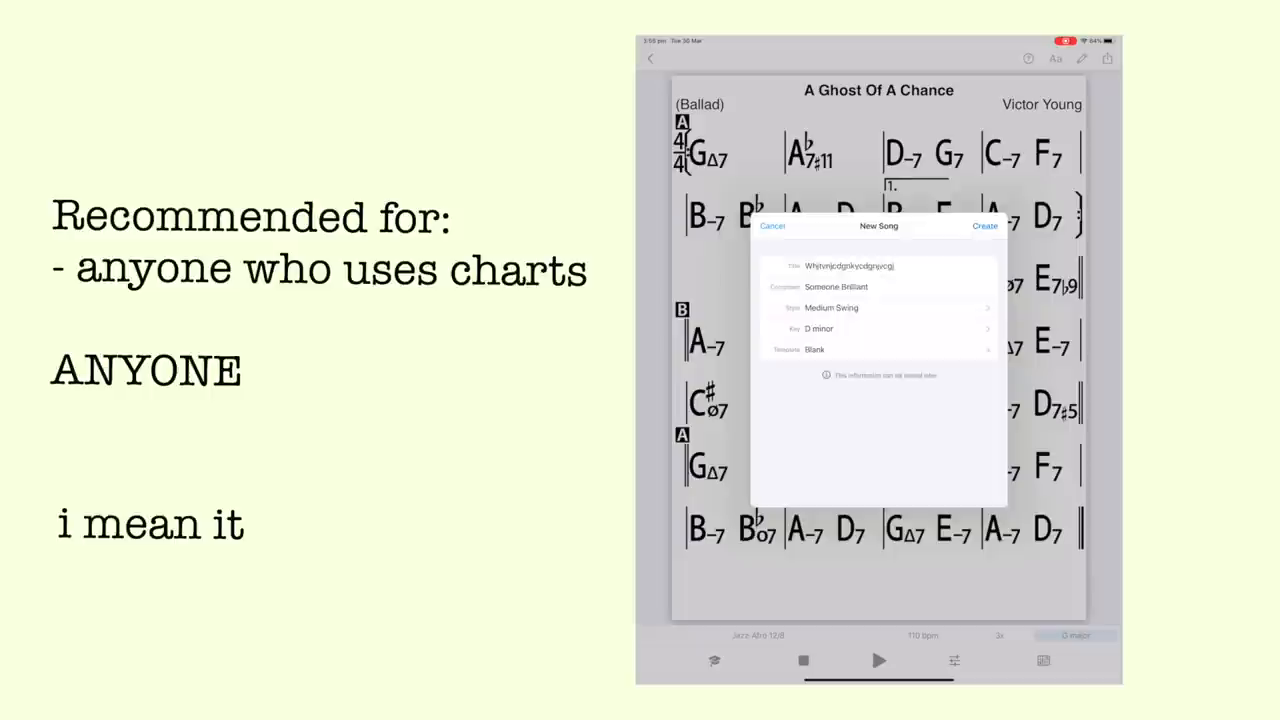
# Step: Start a New Song chart with title, composer, Medium Swing style and D minor key
pyautogui.click(984, 224)
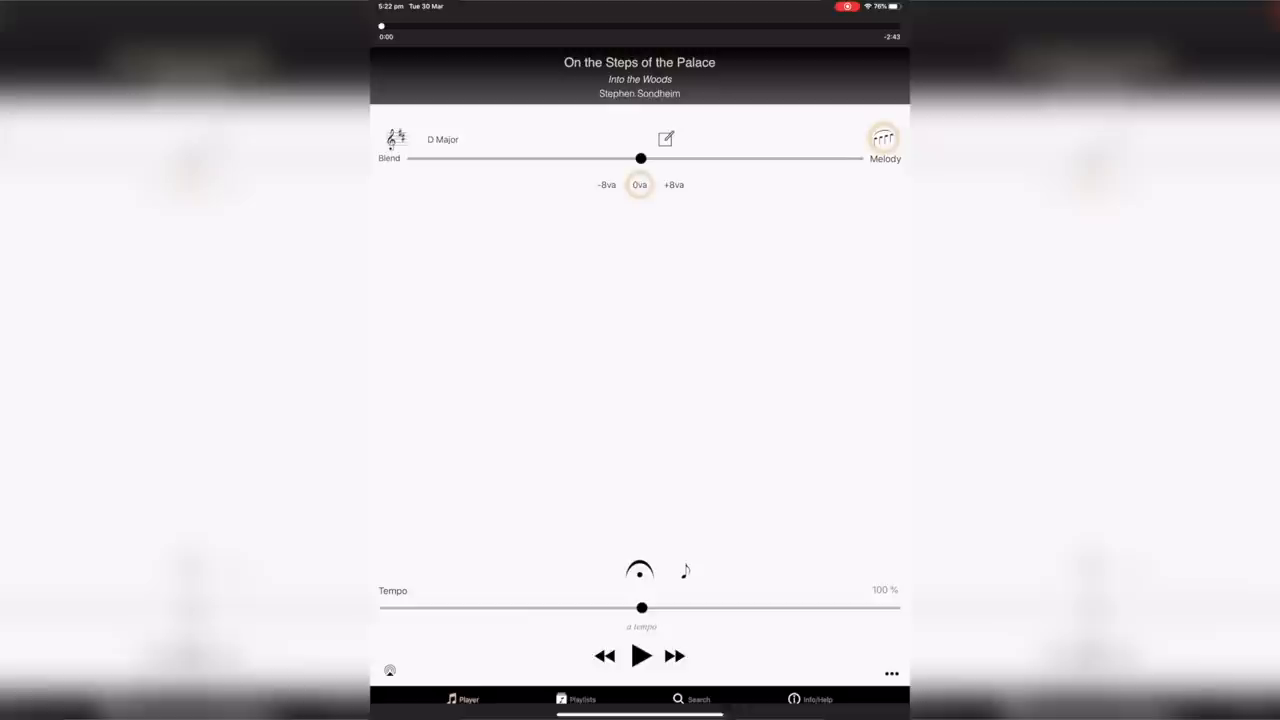
# Step: Collapse the Blend slider and -8va/0va/+8va octave buttons for On the Steps of the Palace
pyautogui.moveTo(640, 608); pyautogui.dragTo(640, 608)
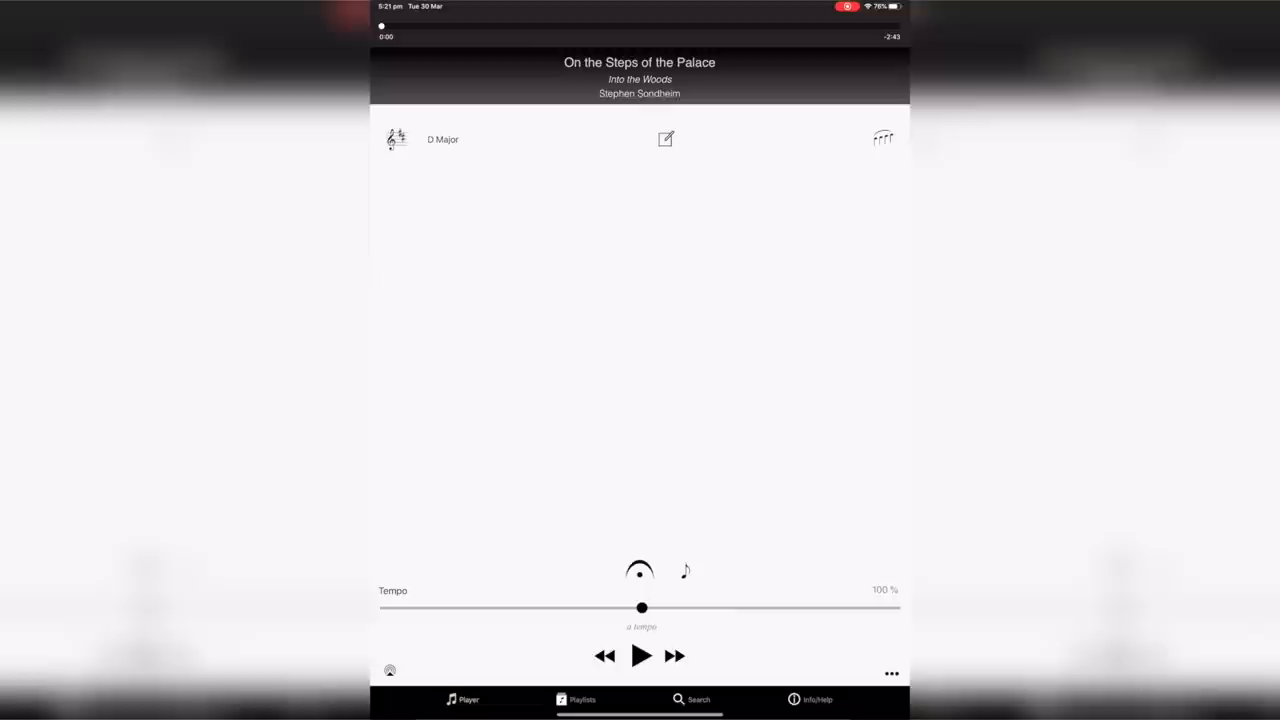
pyautogui.click(884, 138)
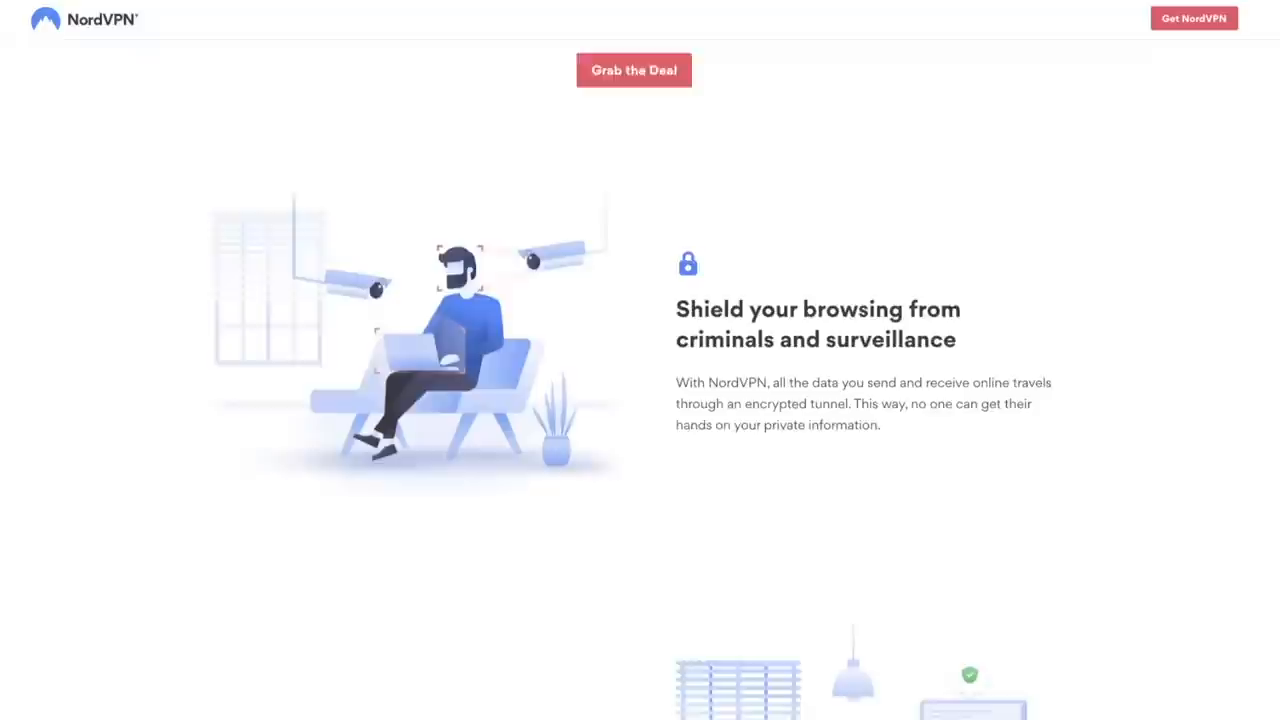
# Step: Scroll the NordVPN homepage down to the 'Shield your browsing' section
pyautogui.scroll(-3)
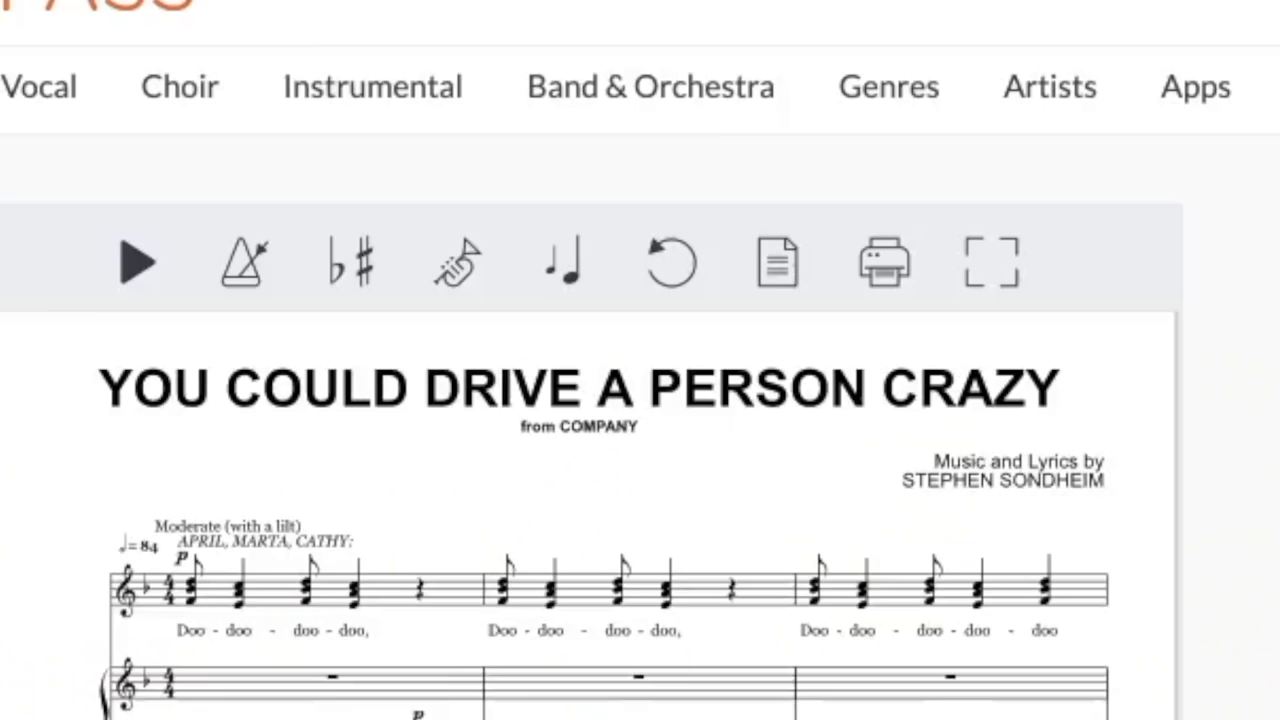
# Step: Scroll Sheet Music Pass to the You Could Drive A Person Crazy score from Company
pyautogui.scroll(-3)
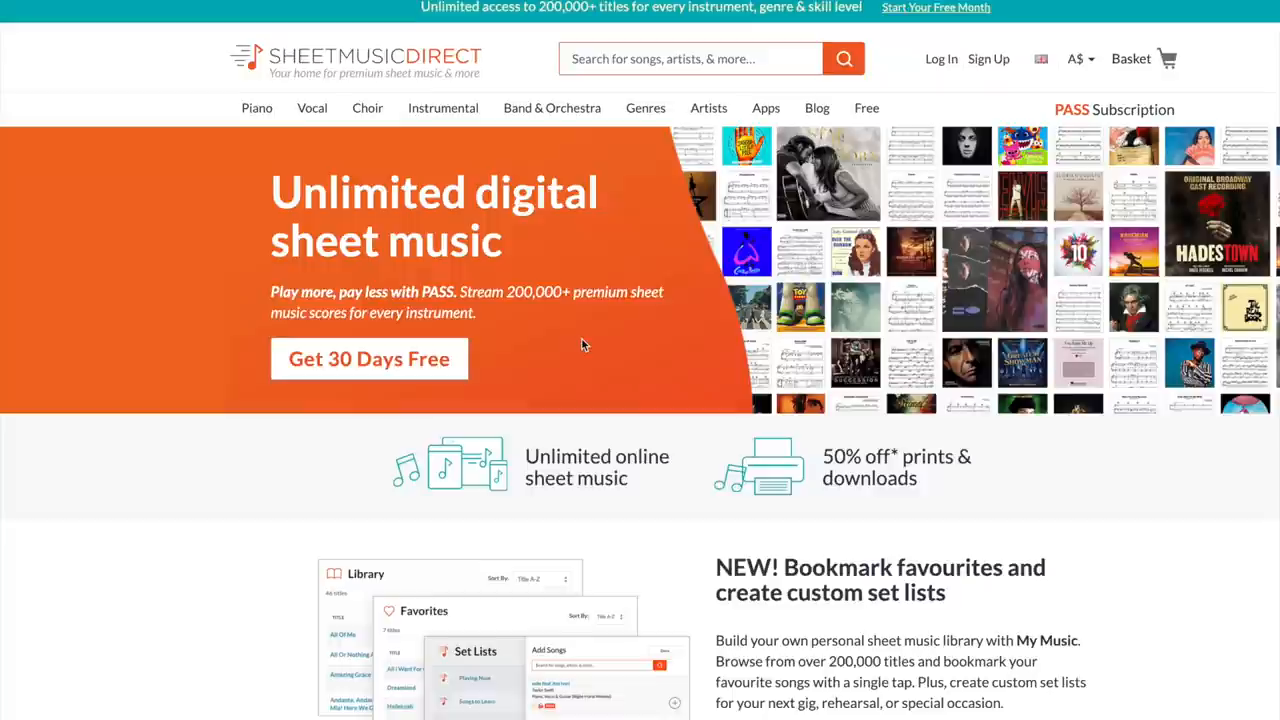
pyautogui.scroll(-3)
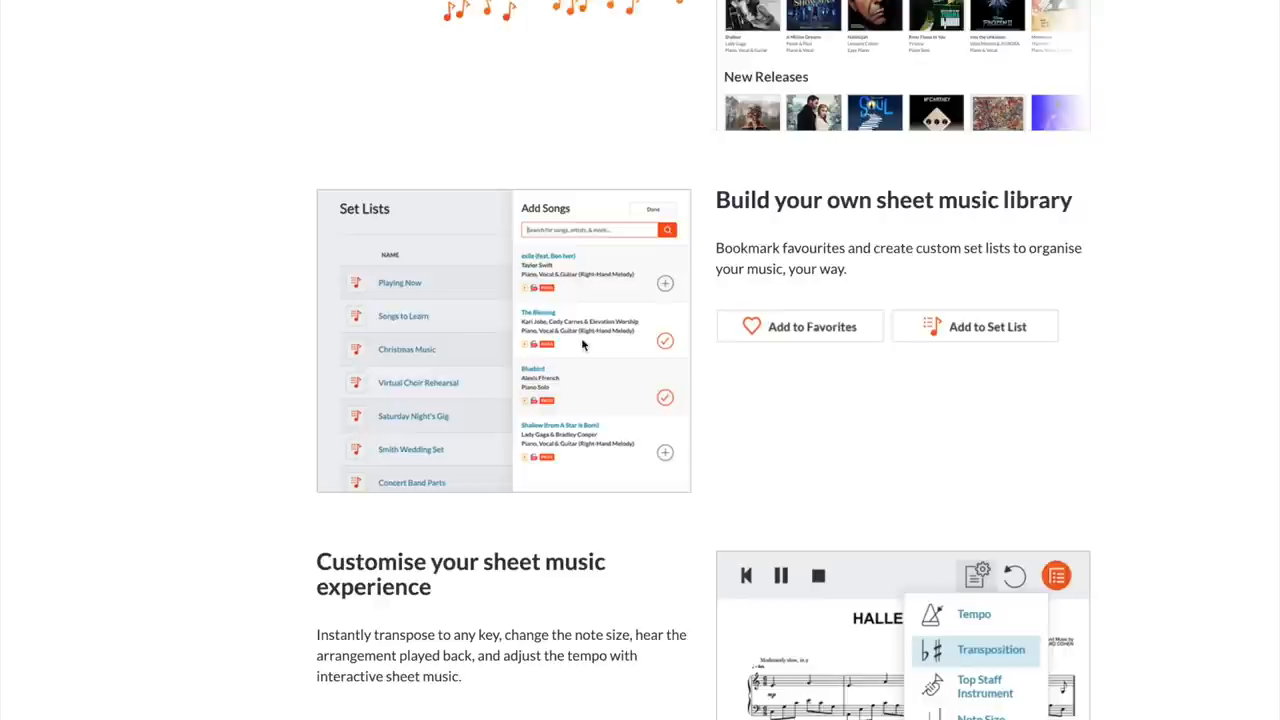
pyautogui.scroll(-3)
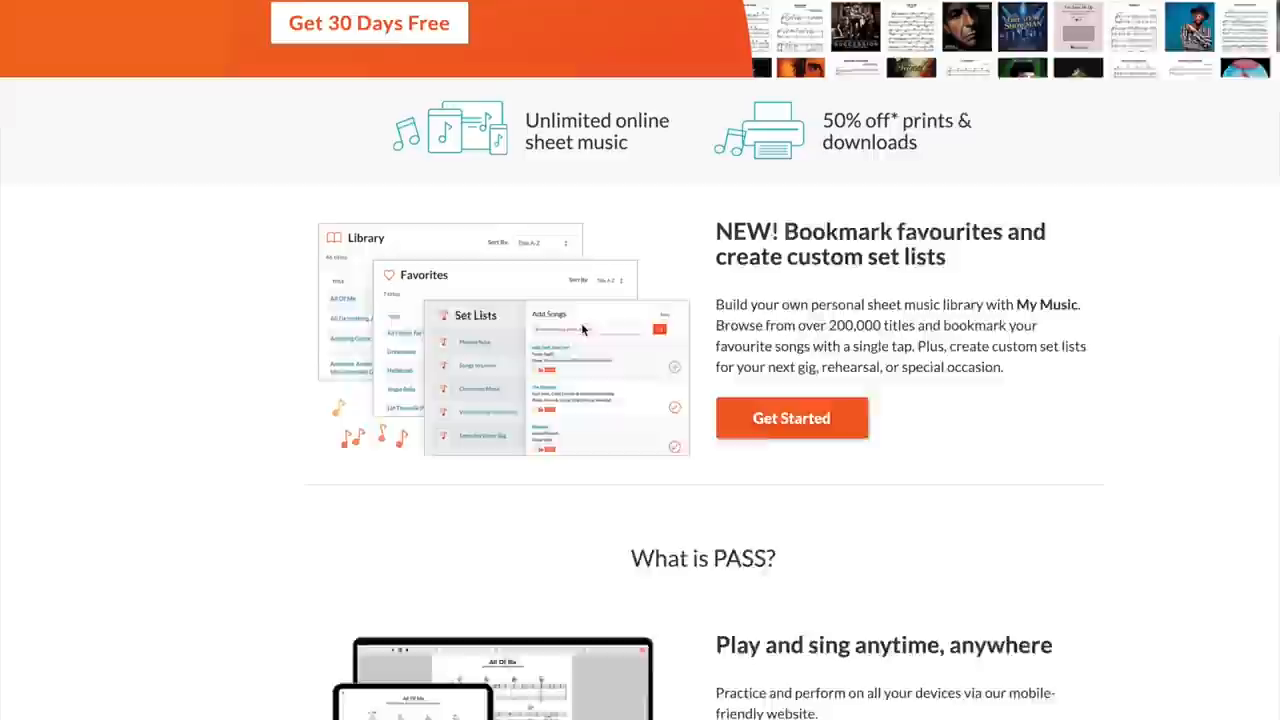
pyautogui.scroll(3)
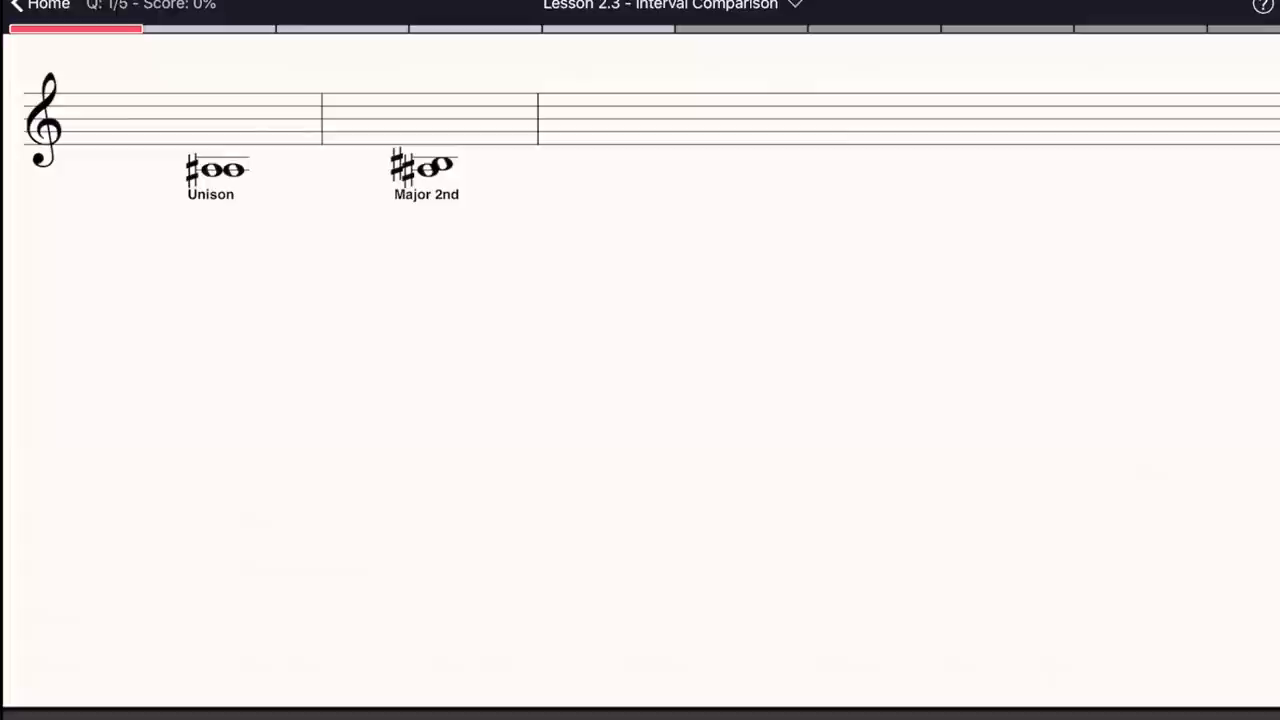
# Step: Leave EarMaster via Home and show Harmonomics' Exercise Types menu
pyautogui.click(48, 6)
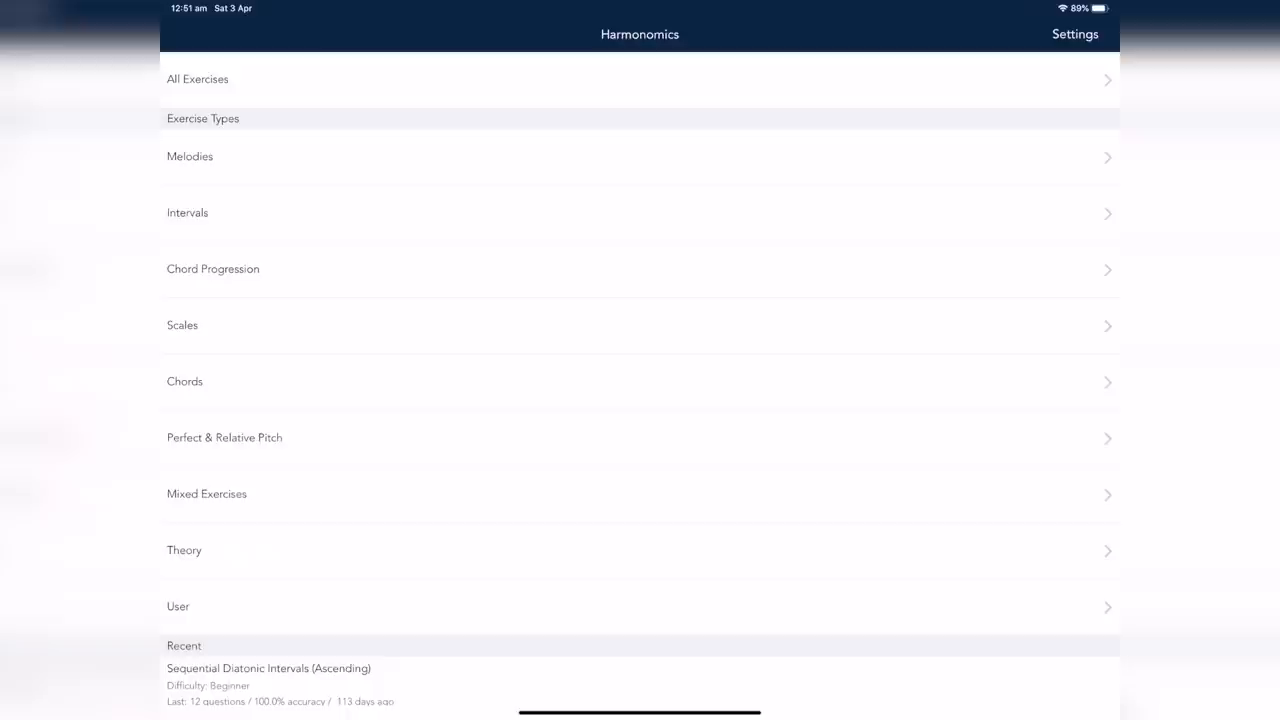